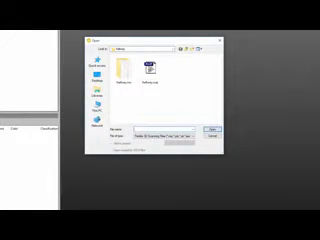
- Start opening the hallway scan project from the File menu
left_click(152, 72)
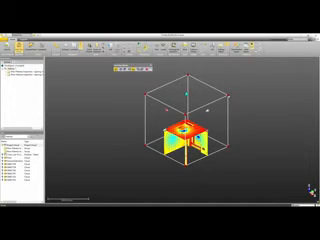
- Zoom out to view the small trimmed hallway block left inside the limit box
scroll("down", 3)
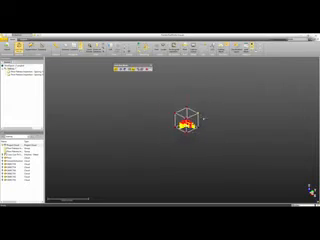